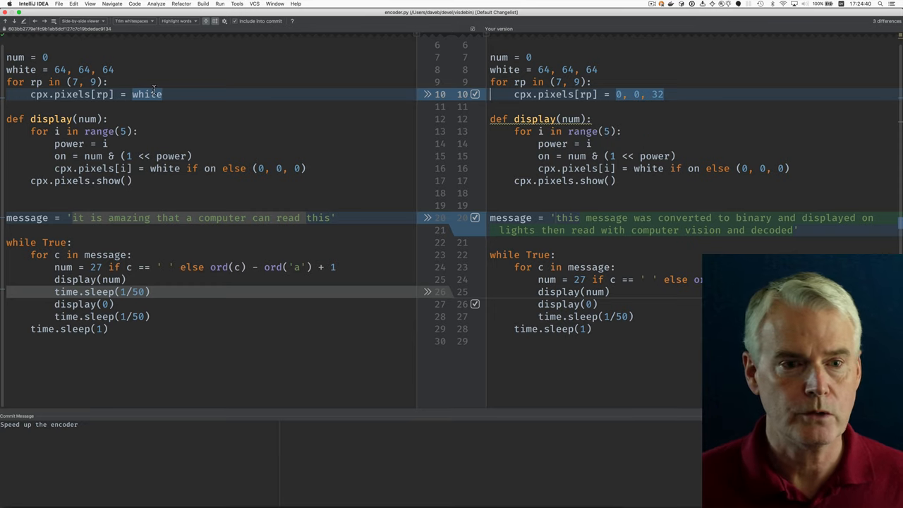
mouse_move(703, 94)
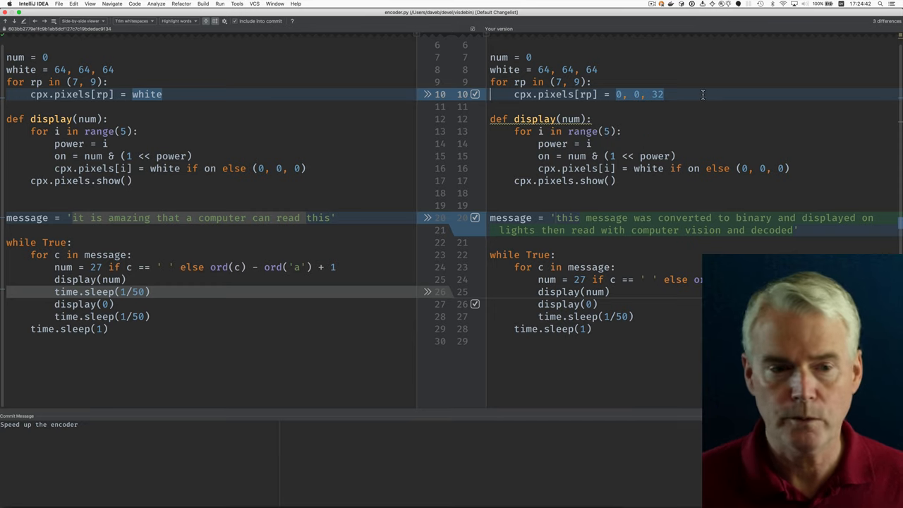
mouse_move(694, 206)
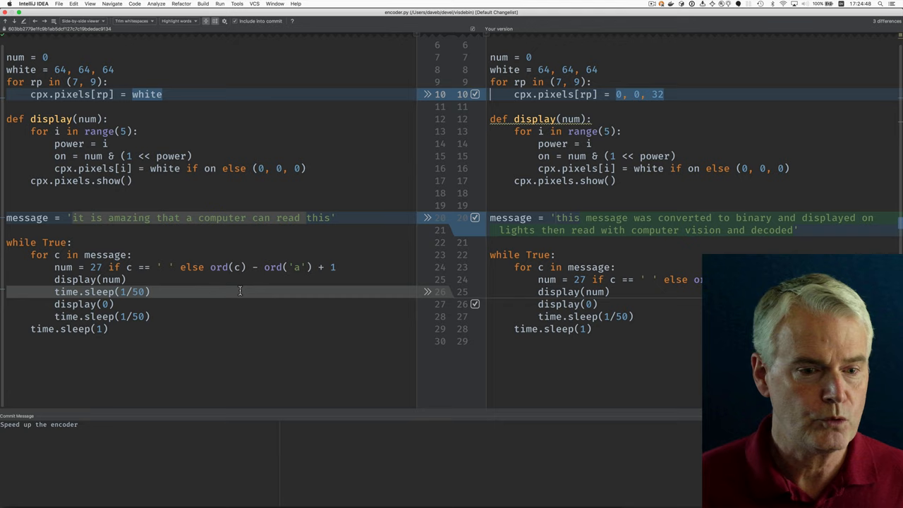
mouse_move(189, 307)
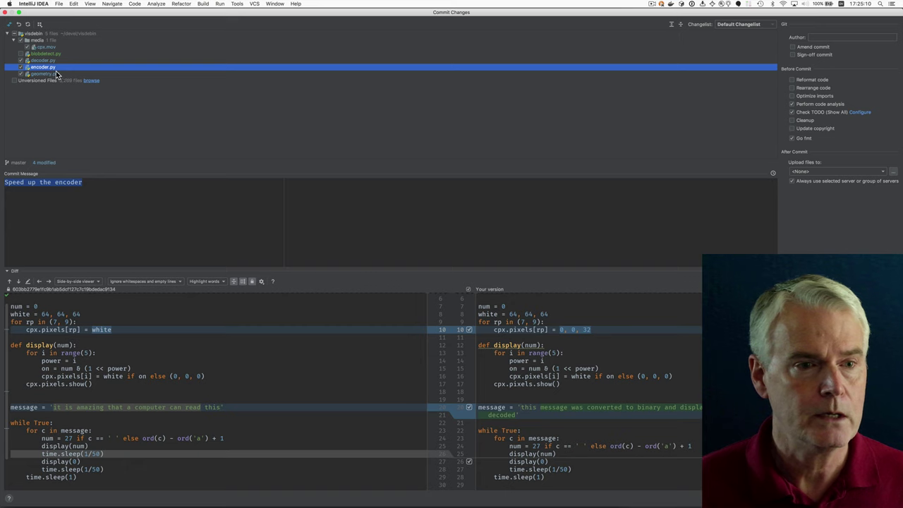
Step: Review decoder.py's diff, scrolling to the REG_COLOR_RANGE and SHOW_FRAMES changes
click(43, 60)
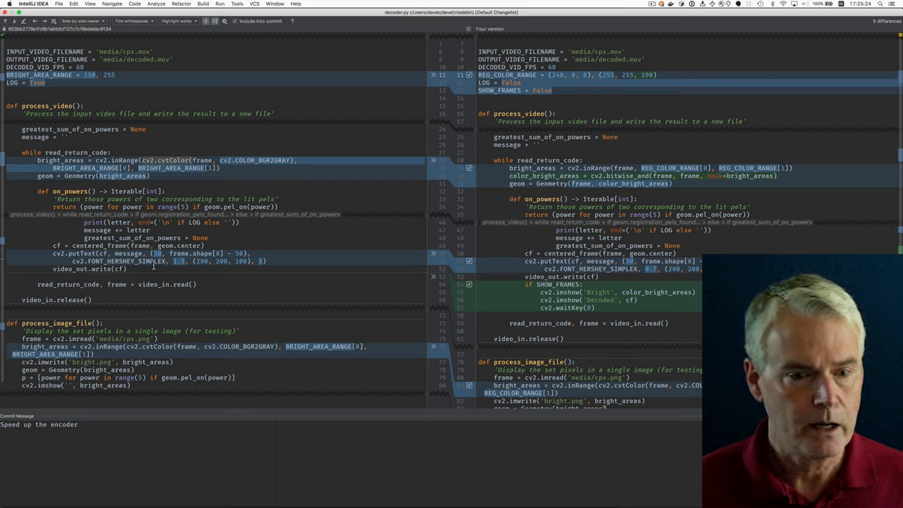
mouse_move(131, 259)
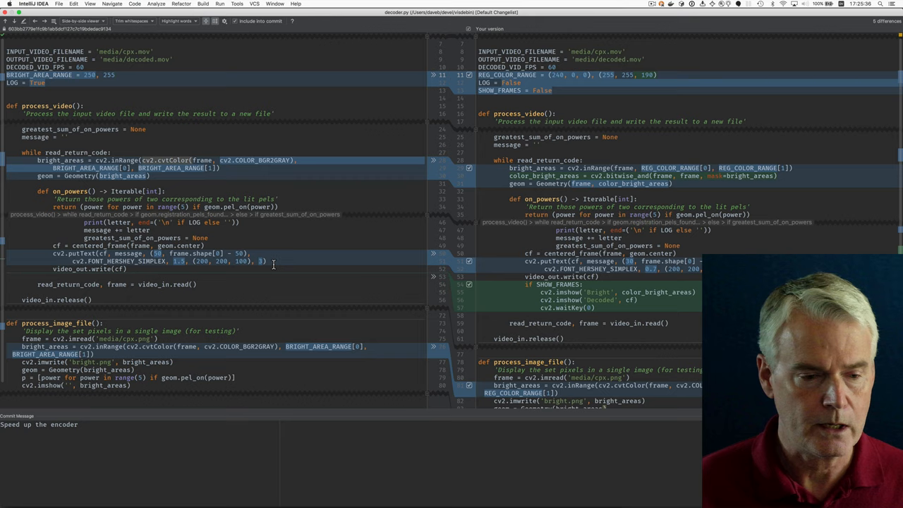
scroll(up, 3)
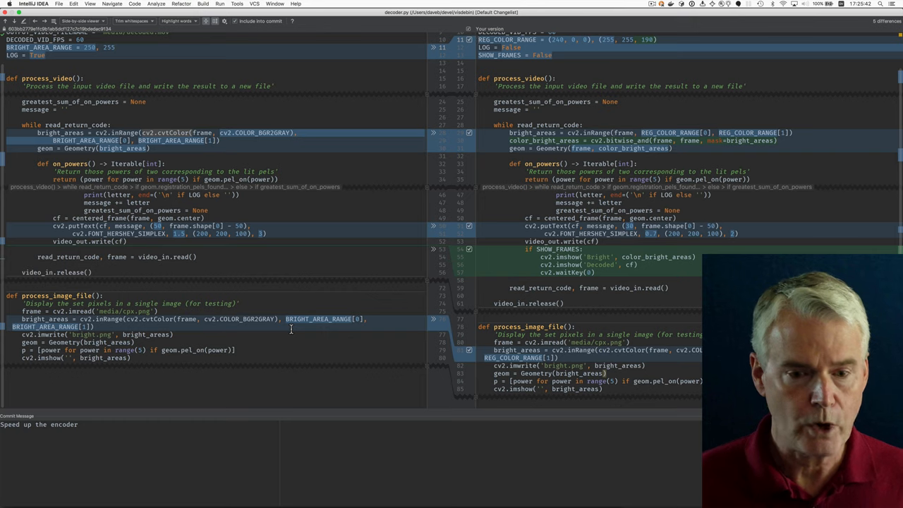
mouse_move(209, 170)
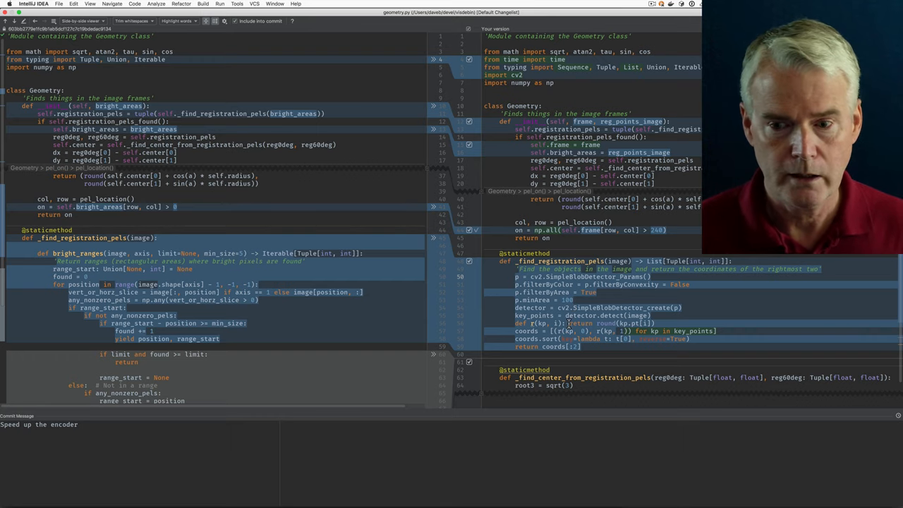
Step: Scroll through geometry.py's diff showing _find_registration_pels now using a blob detector
scroll(down, 3)
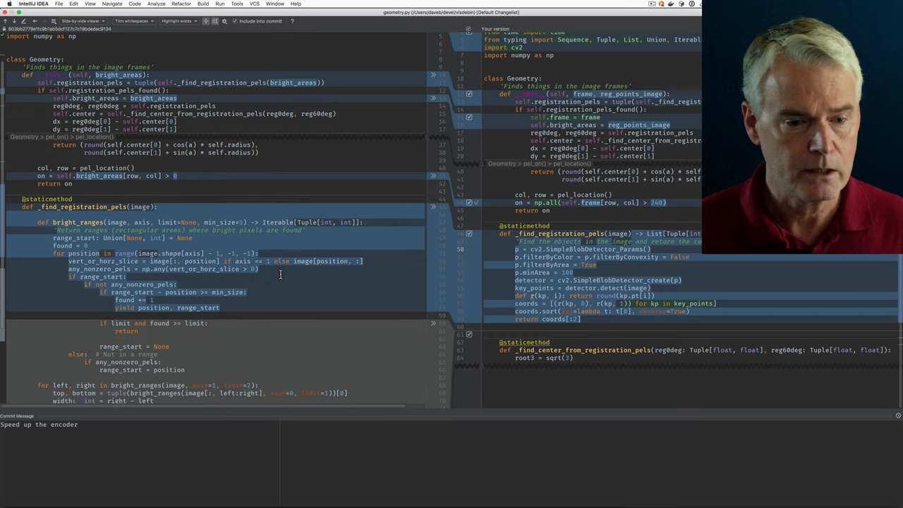
scroll(down, 3)
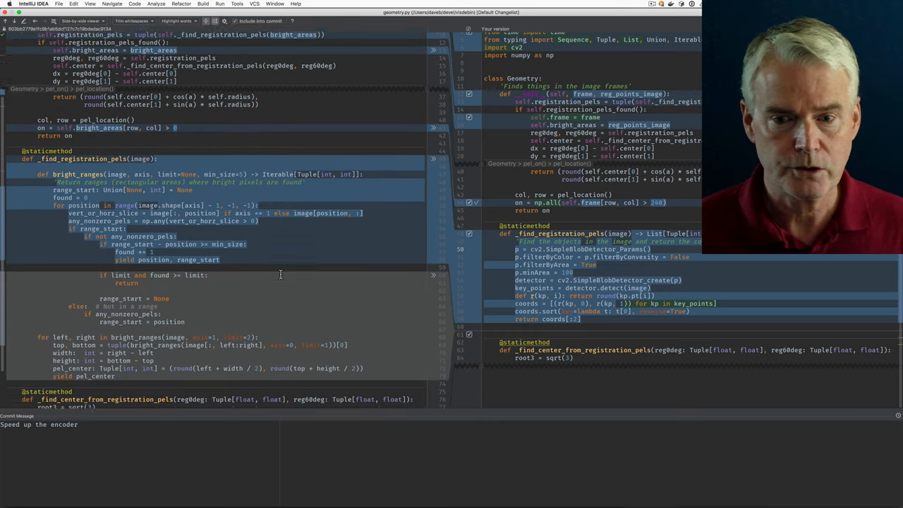
scroll(up, 3)
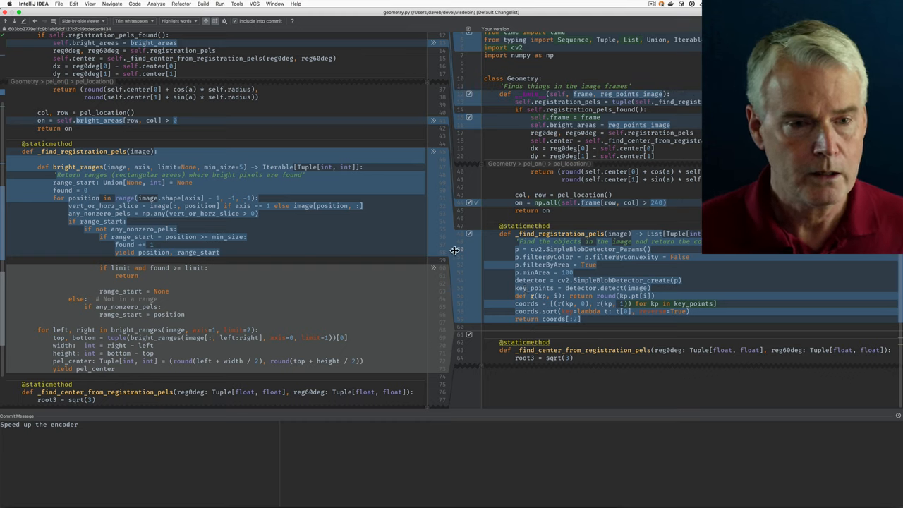
mouse_move(366, 177)
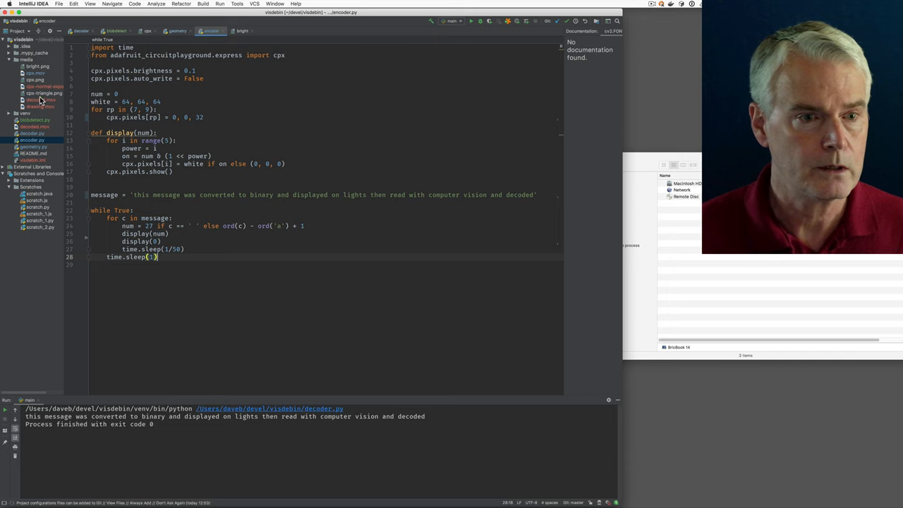
Step: Open decoder.py and change the SHOW_FRAMES and LOG values from False to True
click(83, 31)
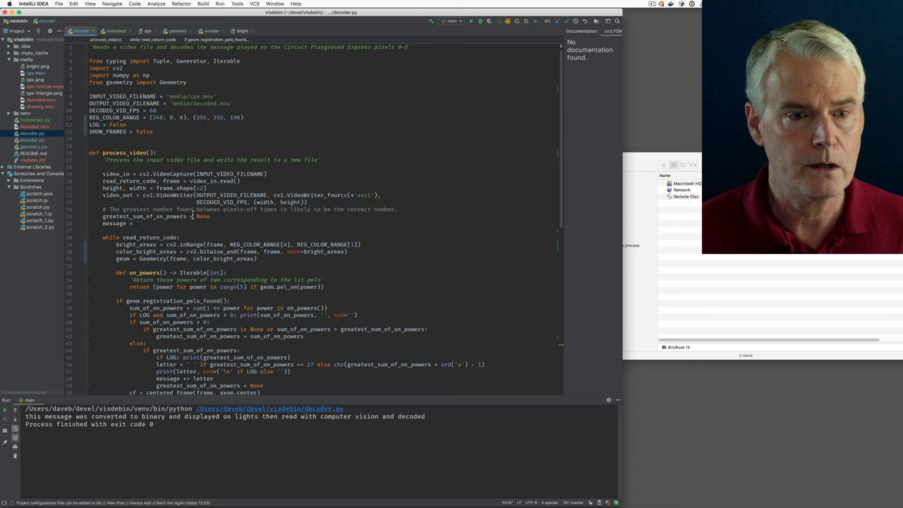
click(142, 131)
text(T)
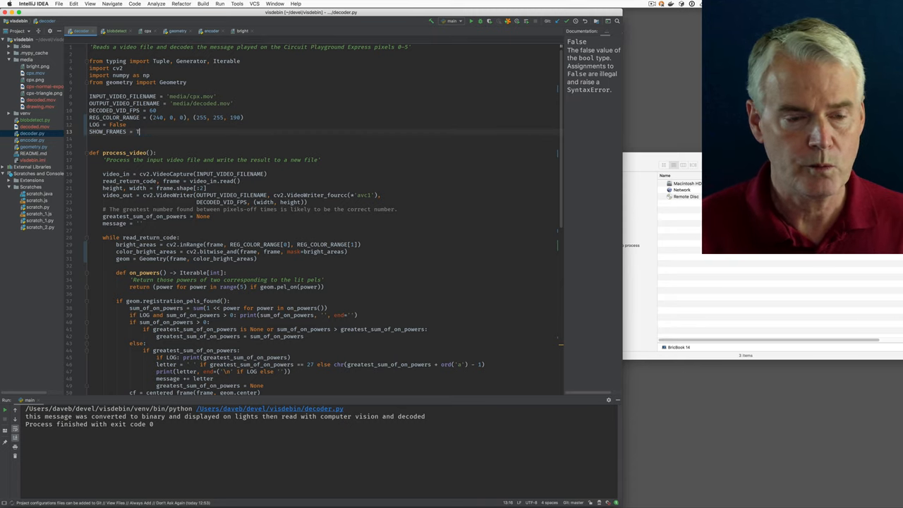
double_click(116, 125)
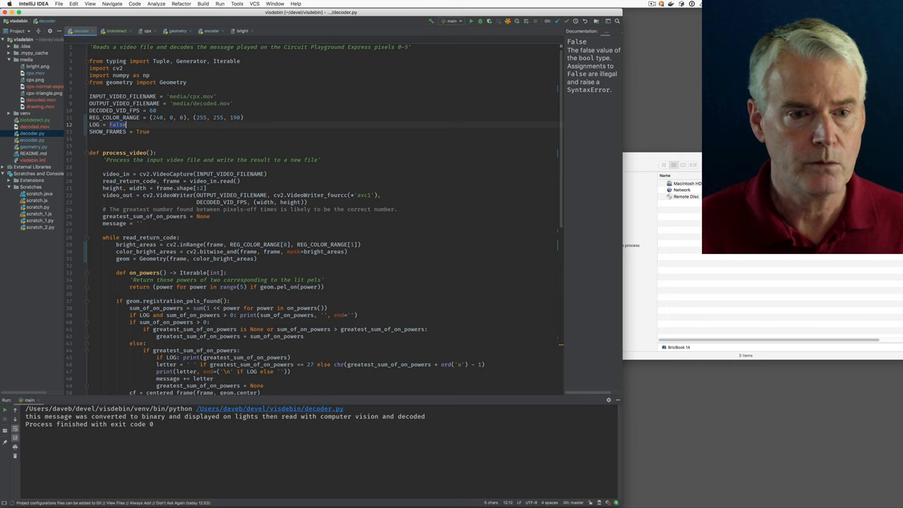
text(True)
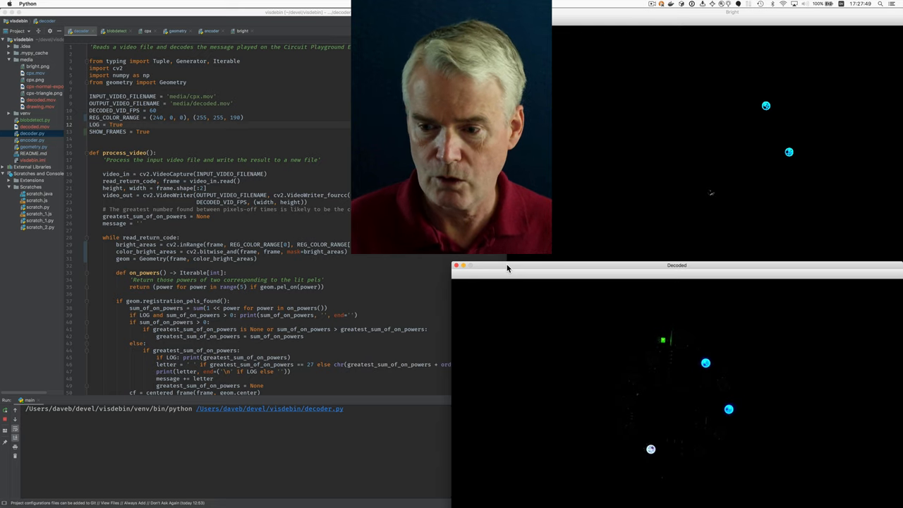
mouse_move(616, 384)
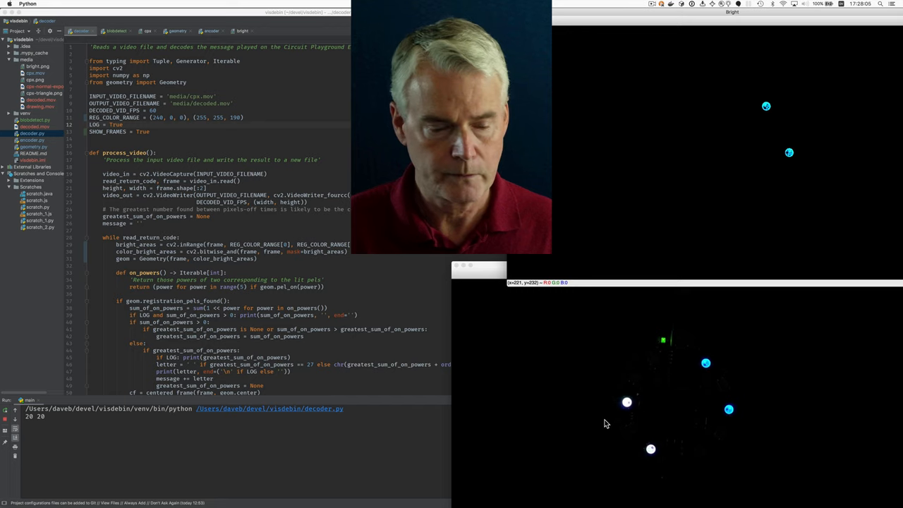
mouse_move(628, 449)
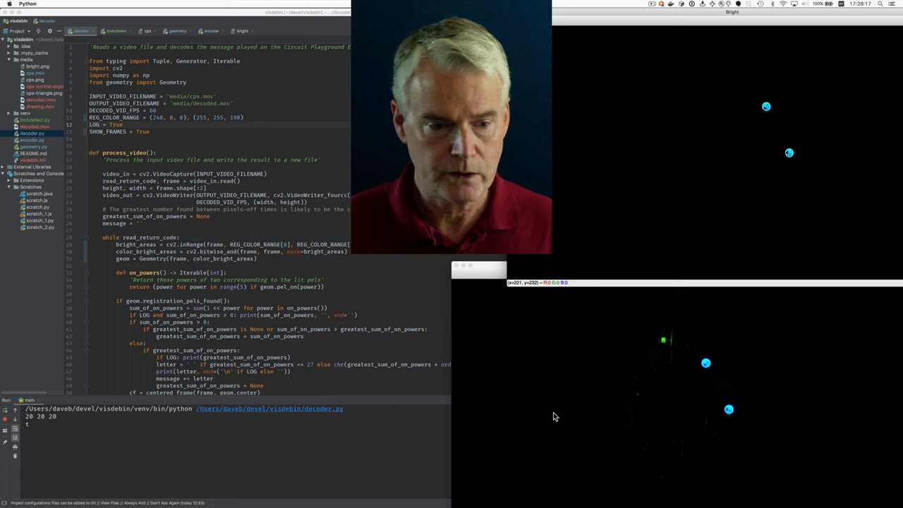
mouse_move(616, 444)
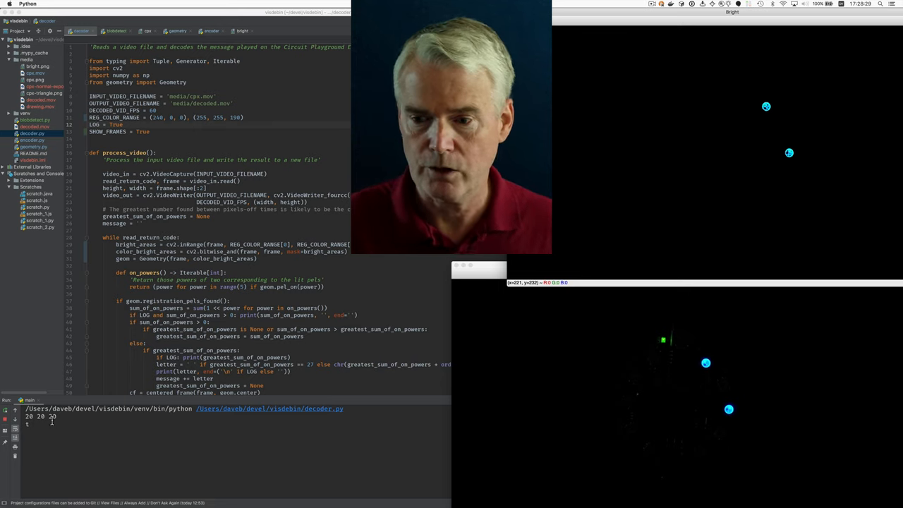
mouse_move(623, 422)
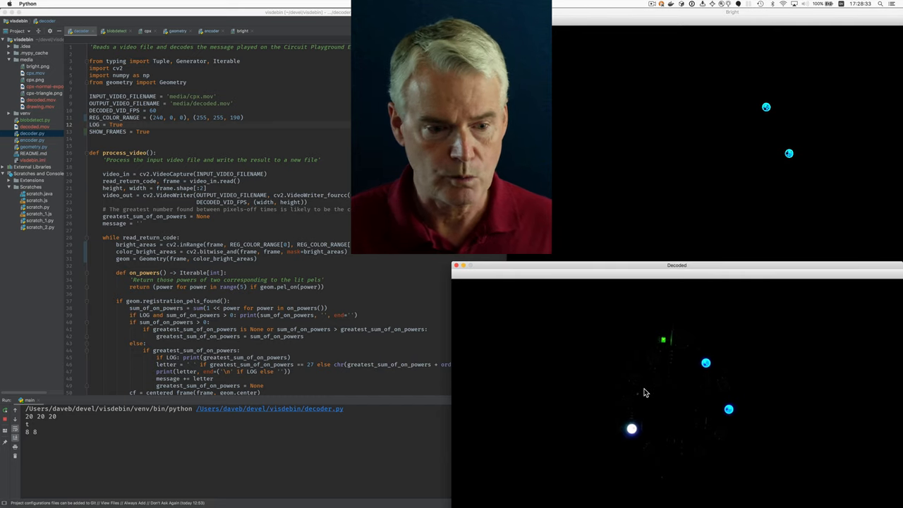
mouse_move(589, 395)
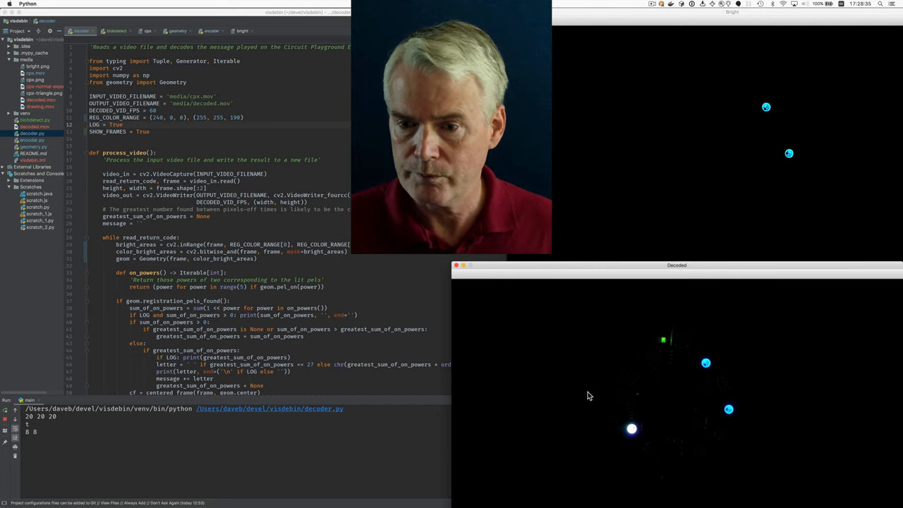